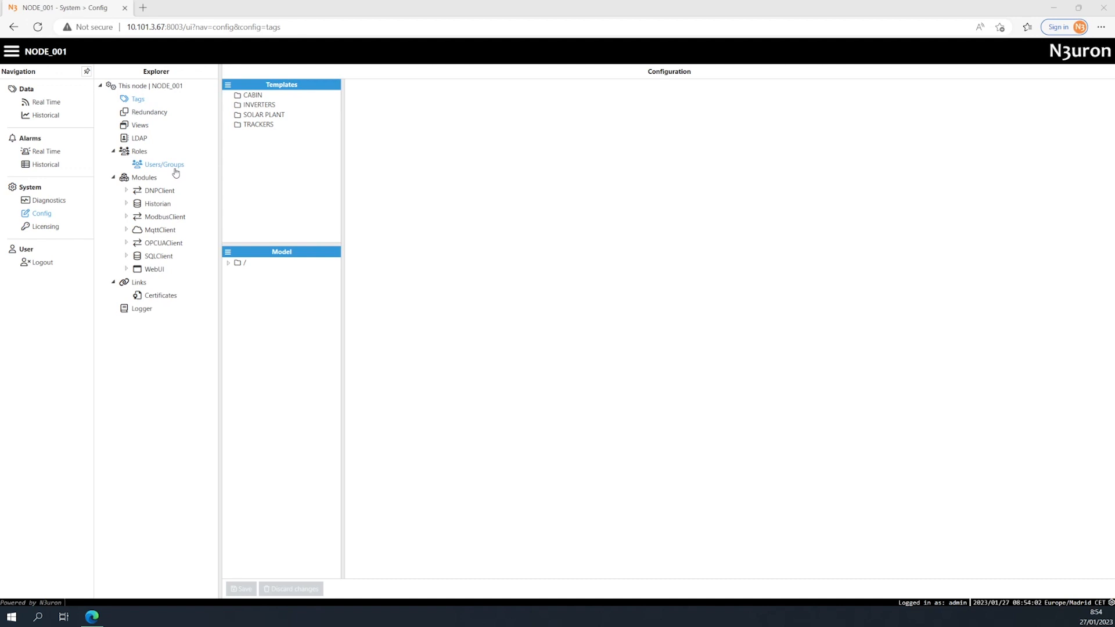
Open the Model menu and the root '/' folder's New Group/New Tag context menu
{"action": "left_click", "coordinate": [227, 251]}
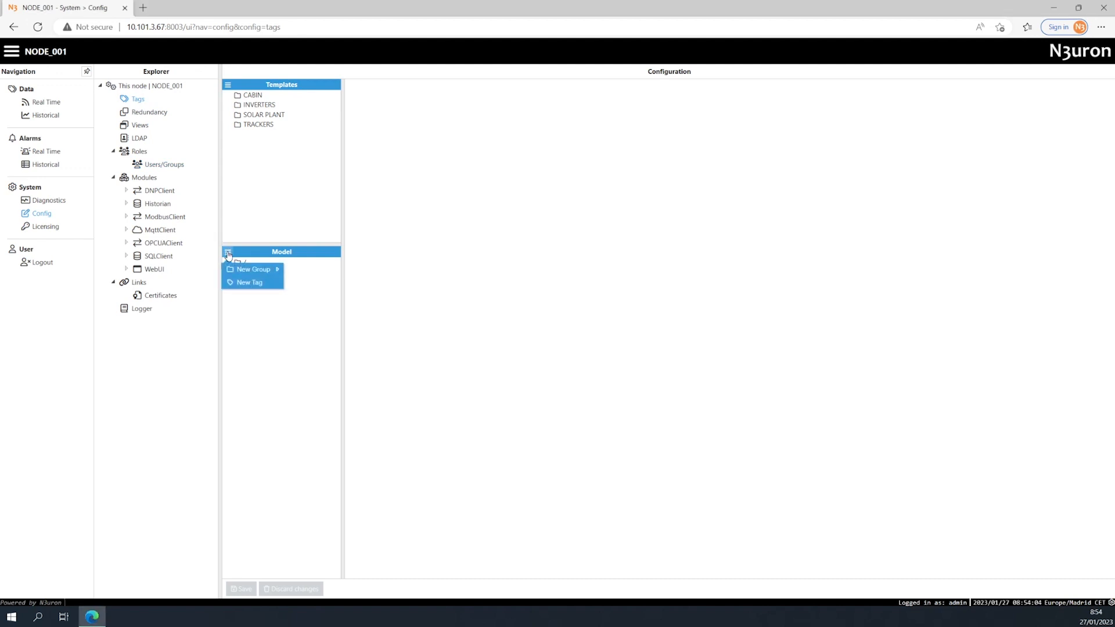
{"action": "mouse_move", "coordinate": [252, 268]}
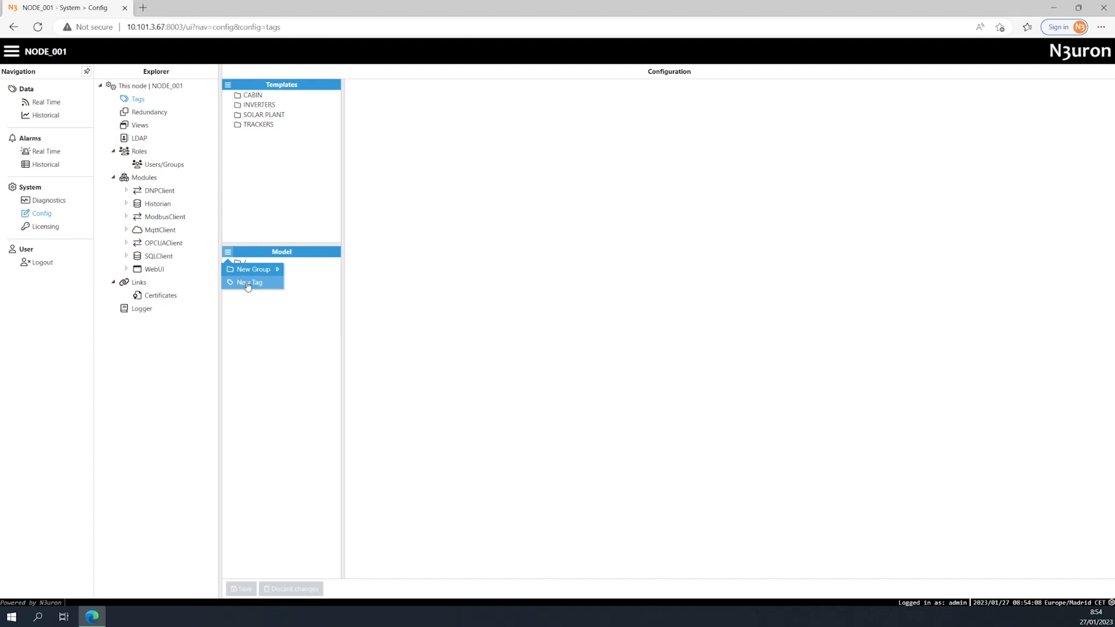
{"action": "left_click", "coordinate": [250, 301]}
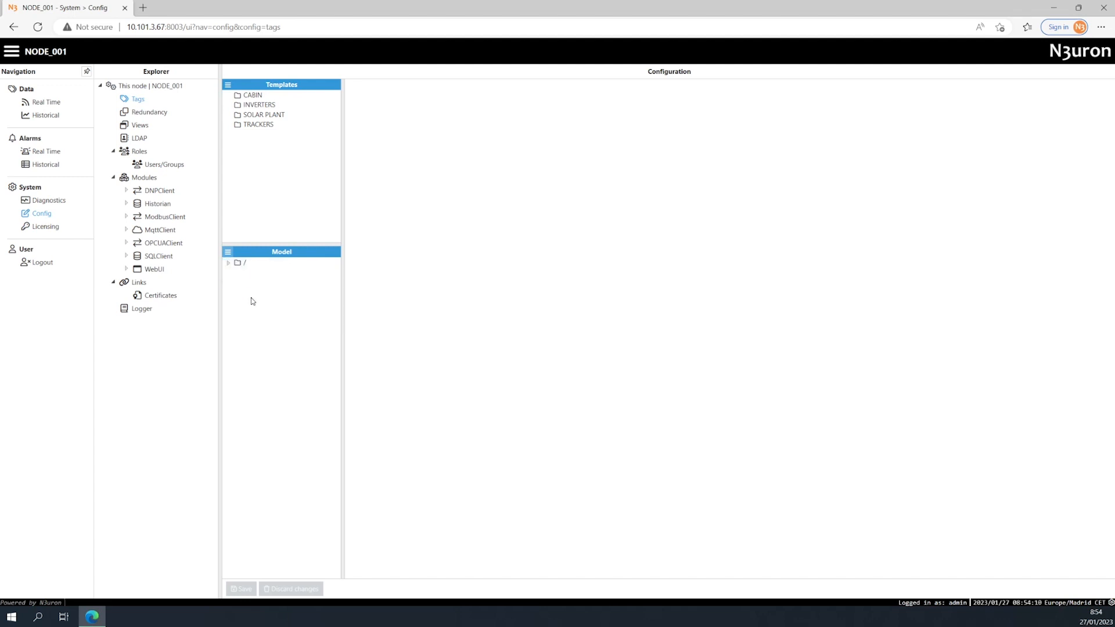
{"action": "right_click", "coordinate": [244, 262]}
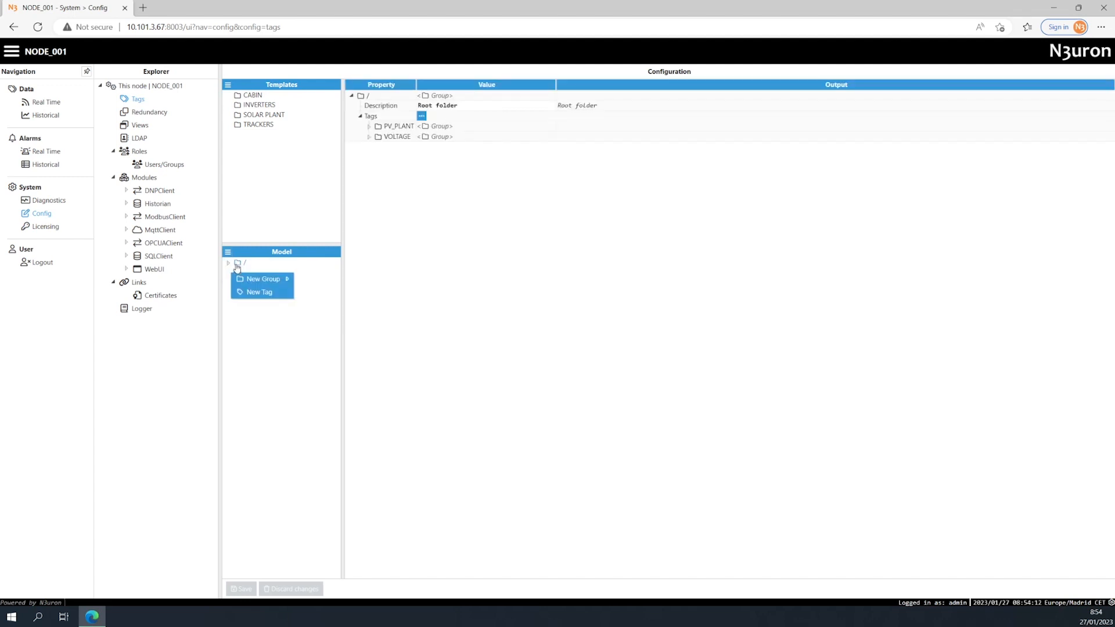
{"action": "mouse_move", "coordinate": [262, 278]}
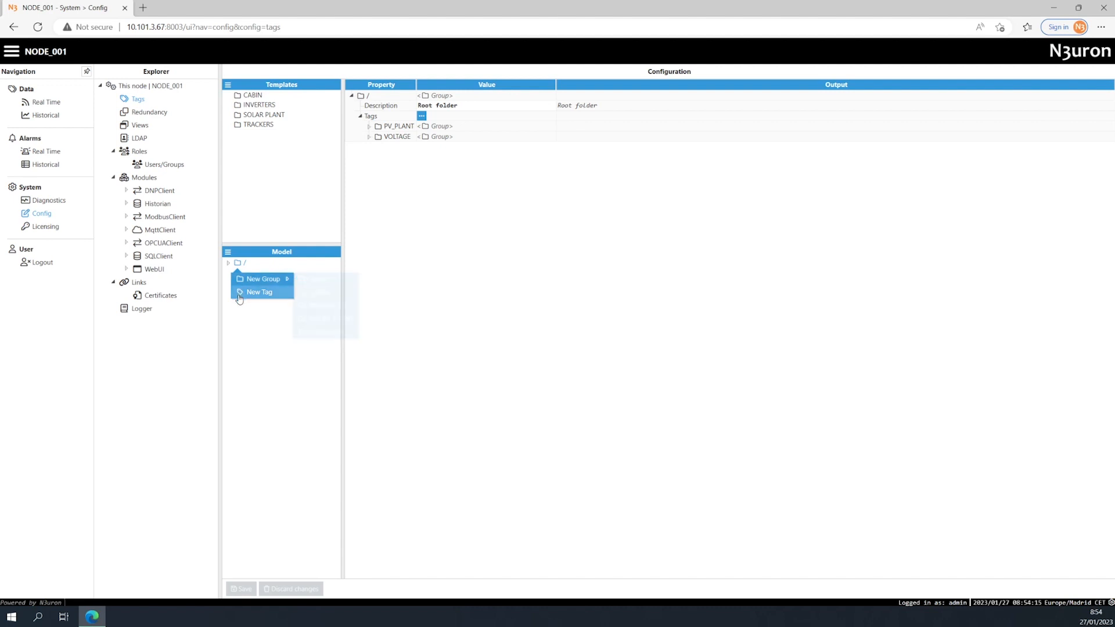
Create a tag named 'Frequency' under the root folder and open its configuration
{"action": "left_click", "coordinate": [260, 292]}
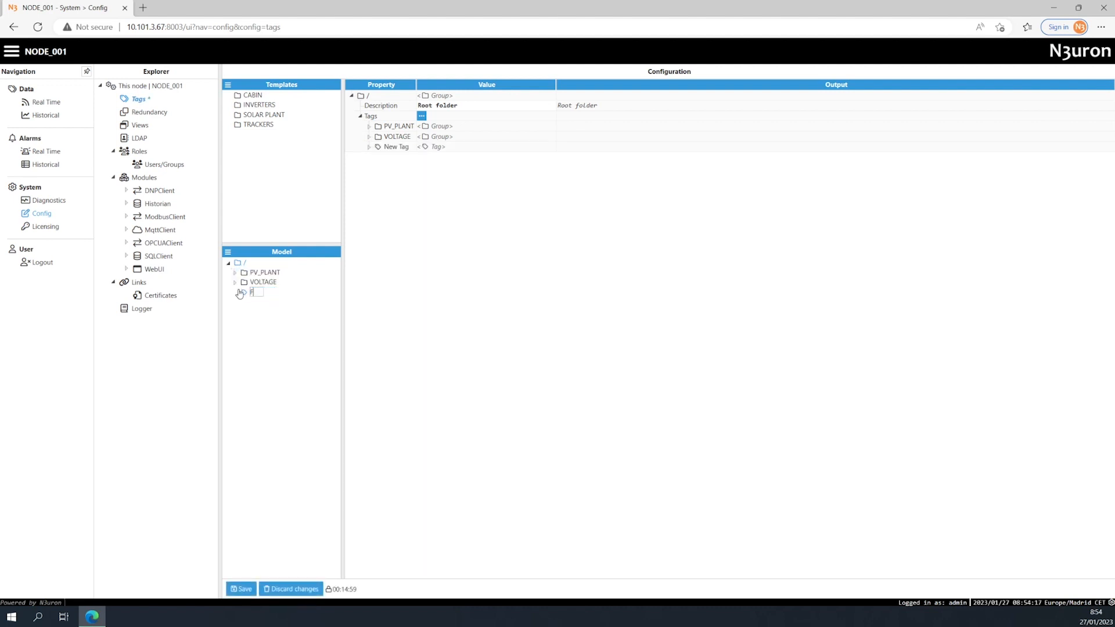
{"action": "type", "text": "Frequency"}
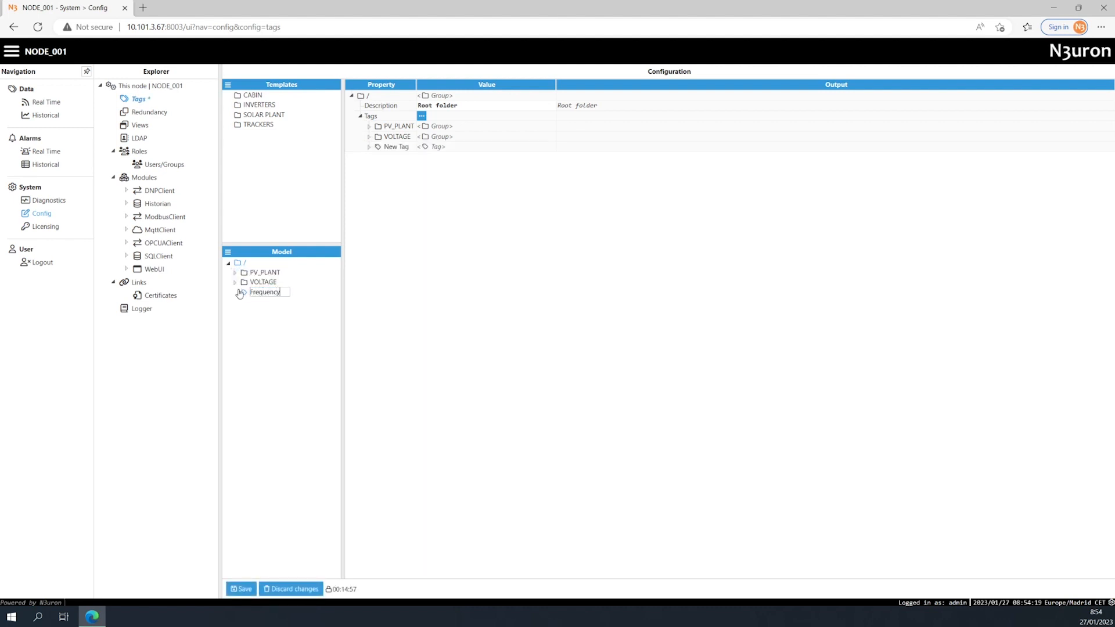
{"action": "left_click", "coordinate": [265, 292]}
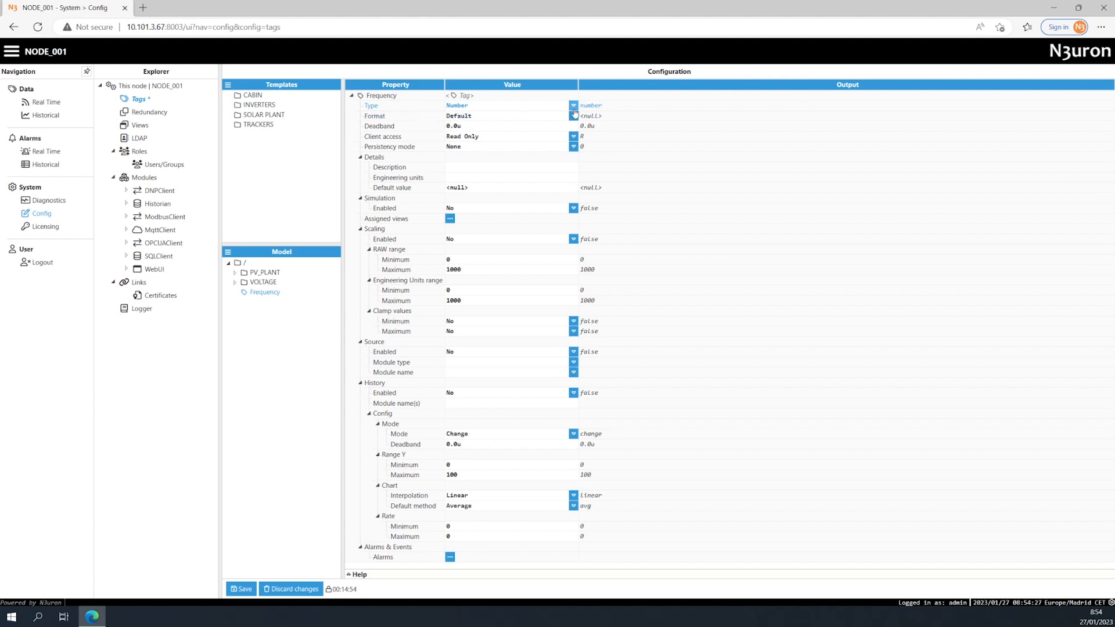
{"action": "left_click", "coordinate": [573, 105]}
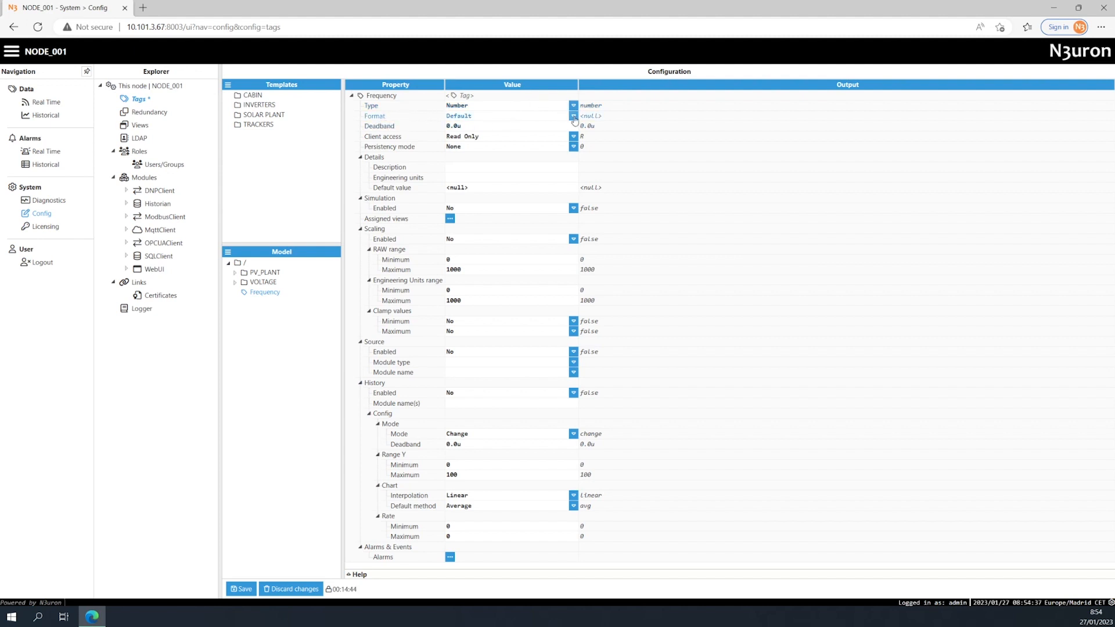
{"action": "left_click", "coordinate": [574, 116]}
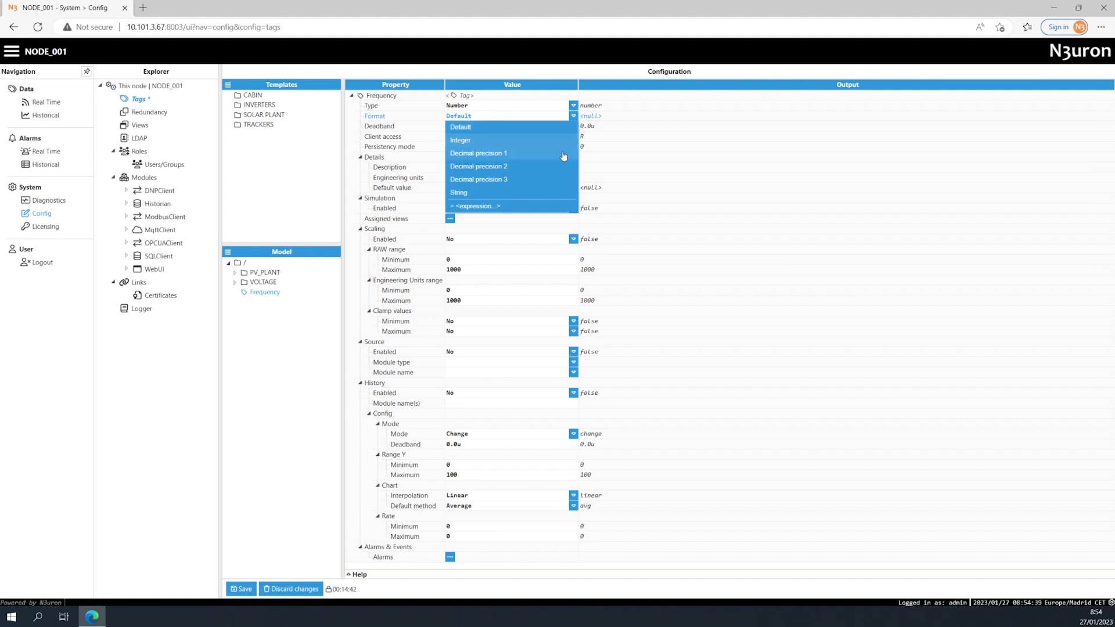
{"action": "mouse_move", "coordinate": [561, 193]}
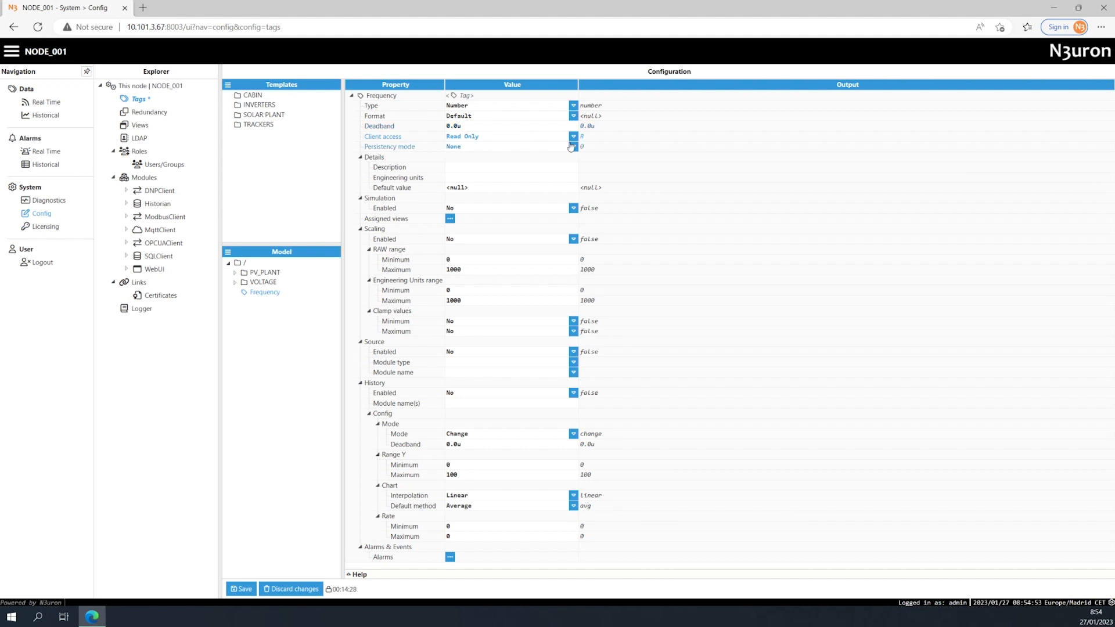
{"action": "left_click", "coordinate": [574, 136]}
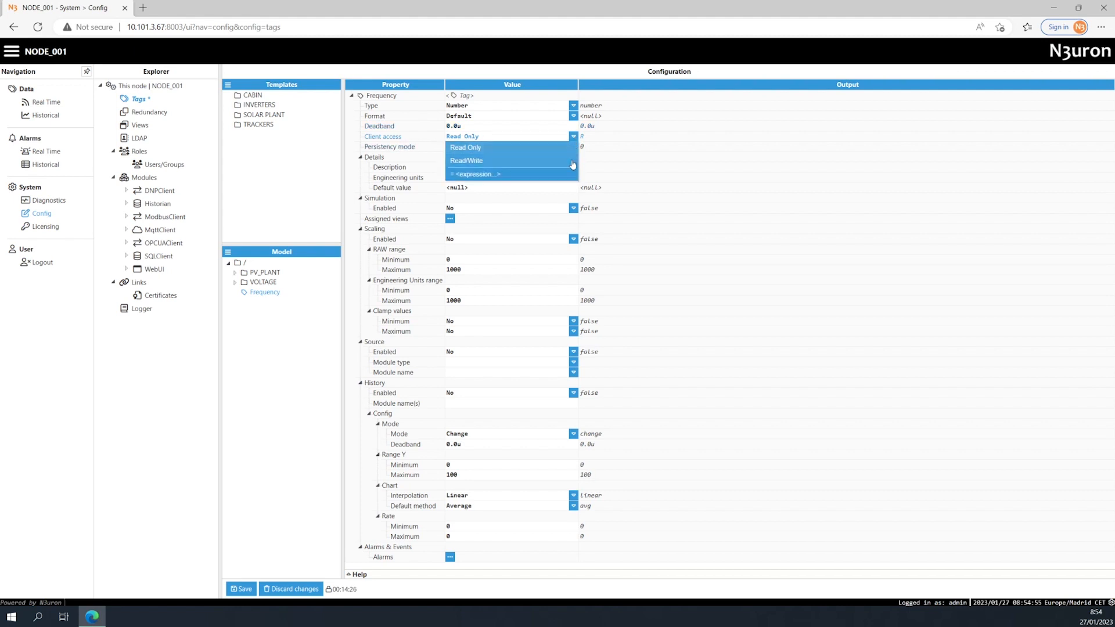
{"action": "left_click", "coordinate": [466, 147]}
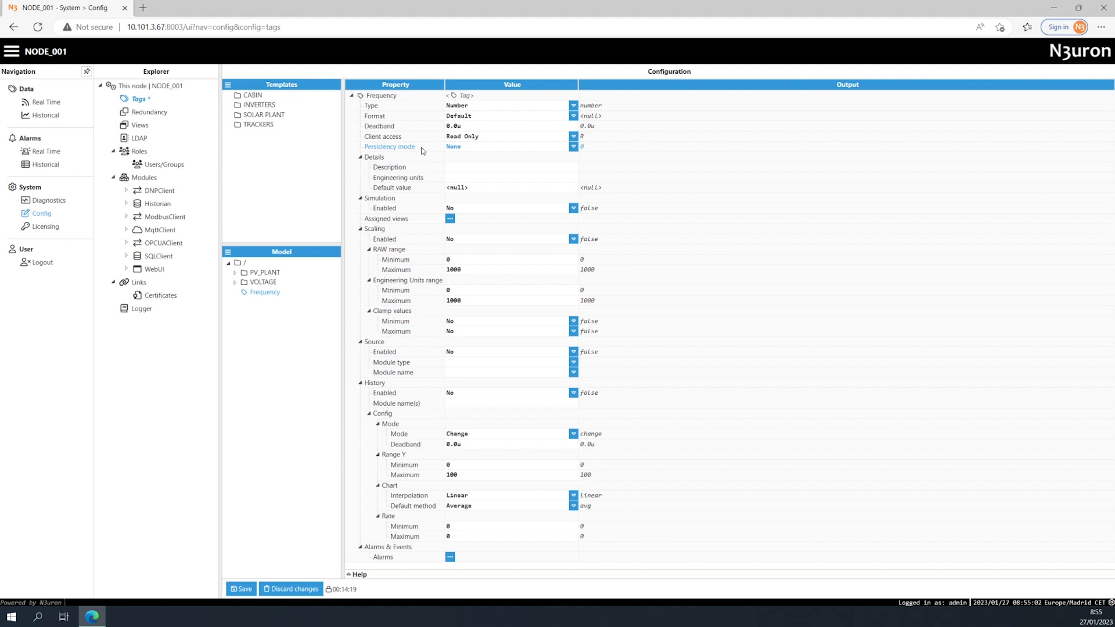
{"action": "mouse_move", "coordinate": [555, 147]}
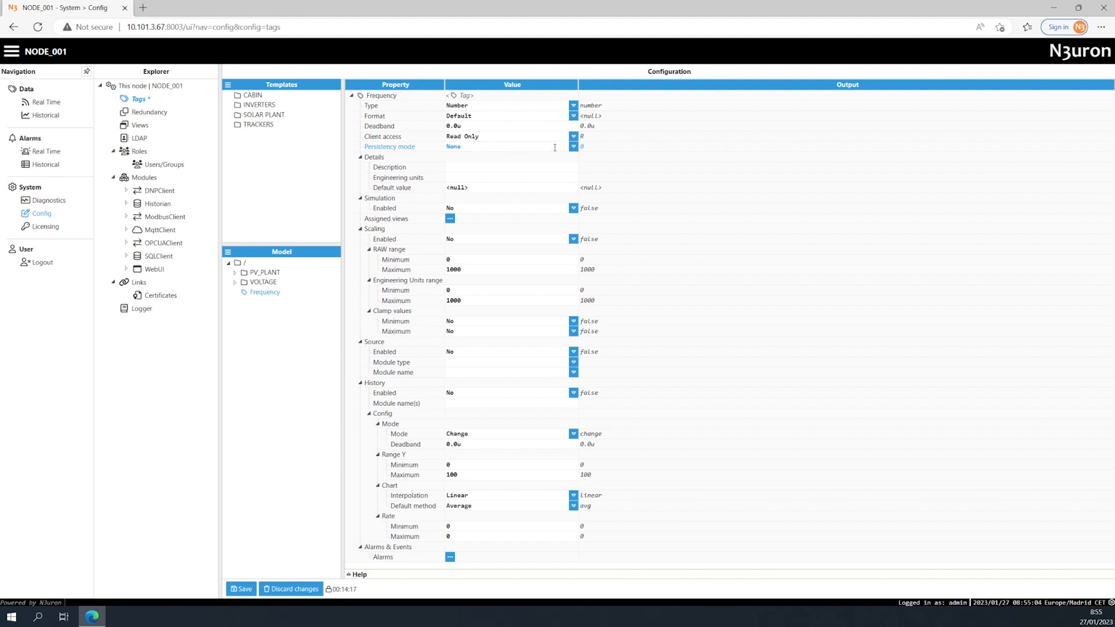
{"action": "left_click", "coordinate": [573, 146]}
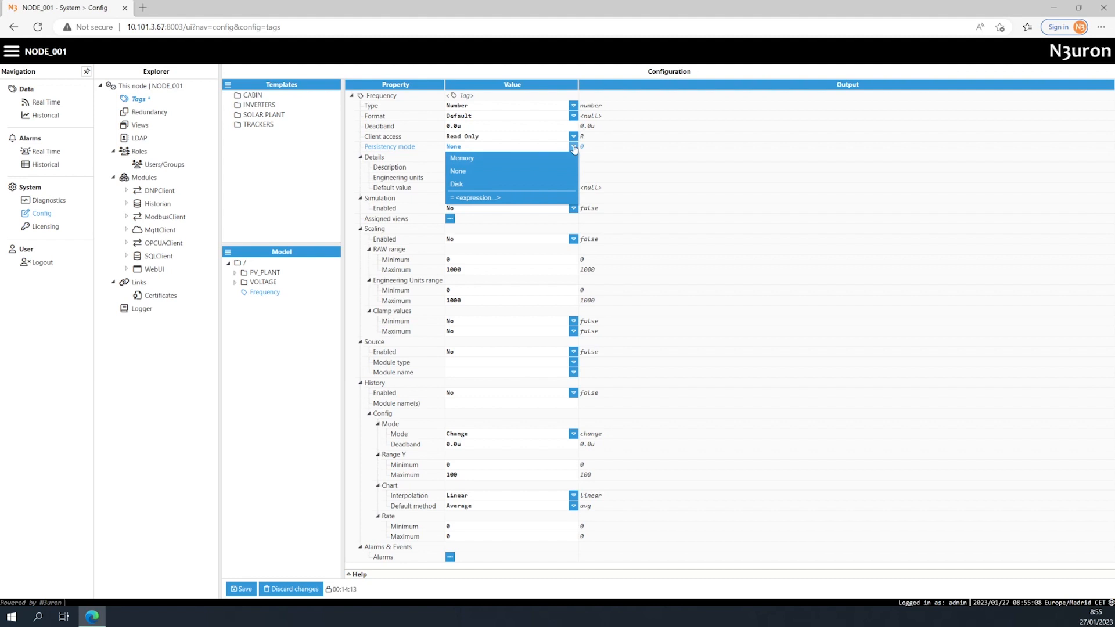
{"action": "left_click", "coordinate": [457, 170]}
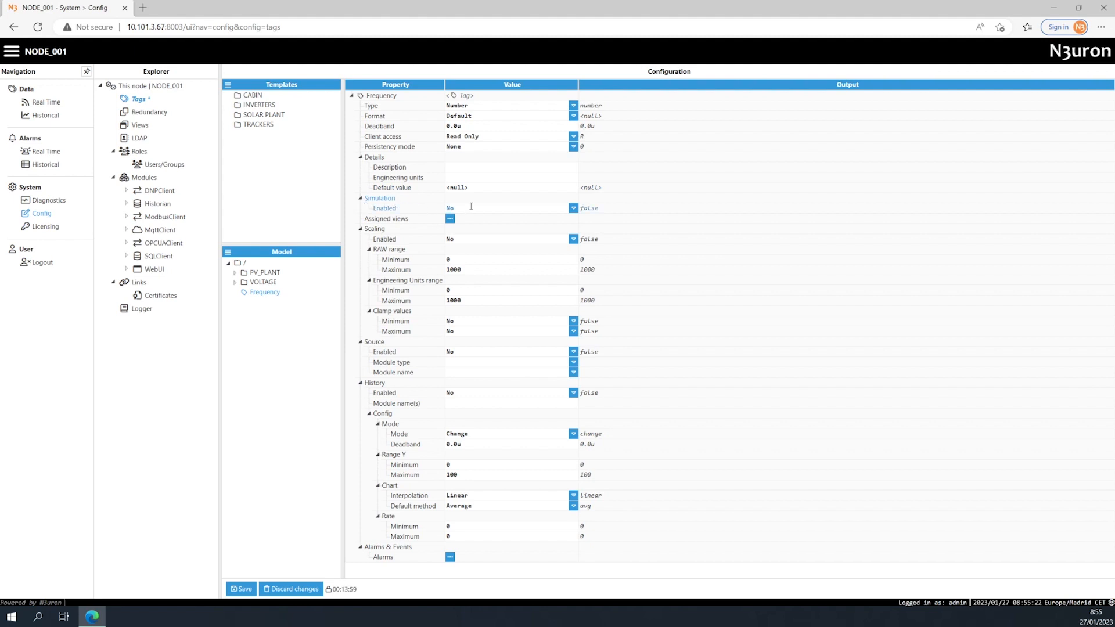
{"action": "left_click", "coordinate": [573, 208]}
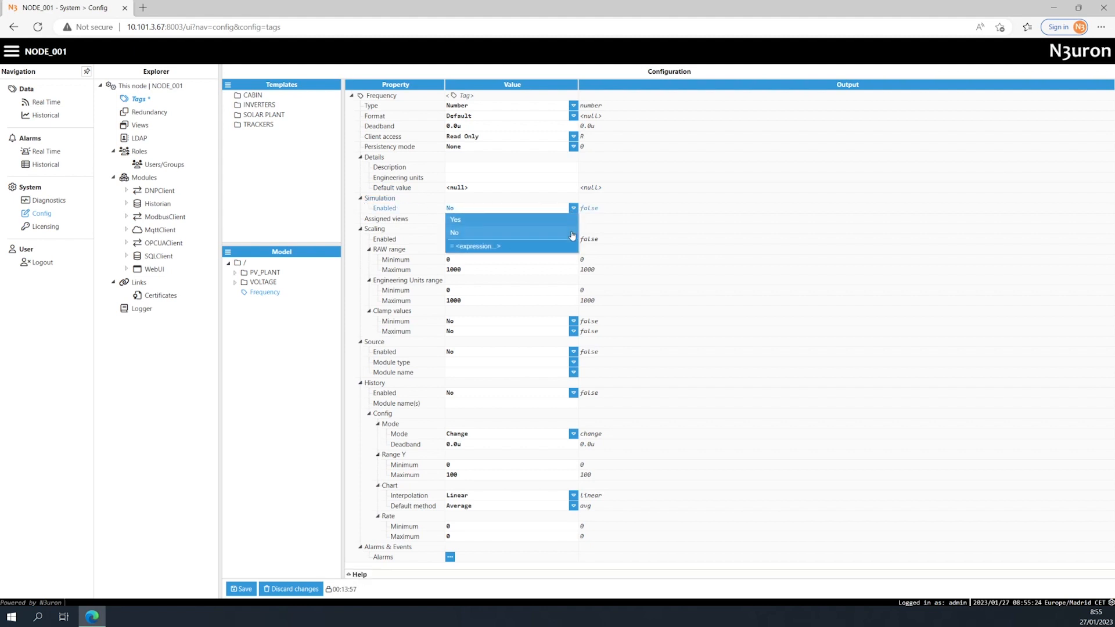
{"action": "left_click", "coordinate": [453, 233]}
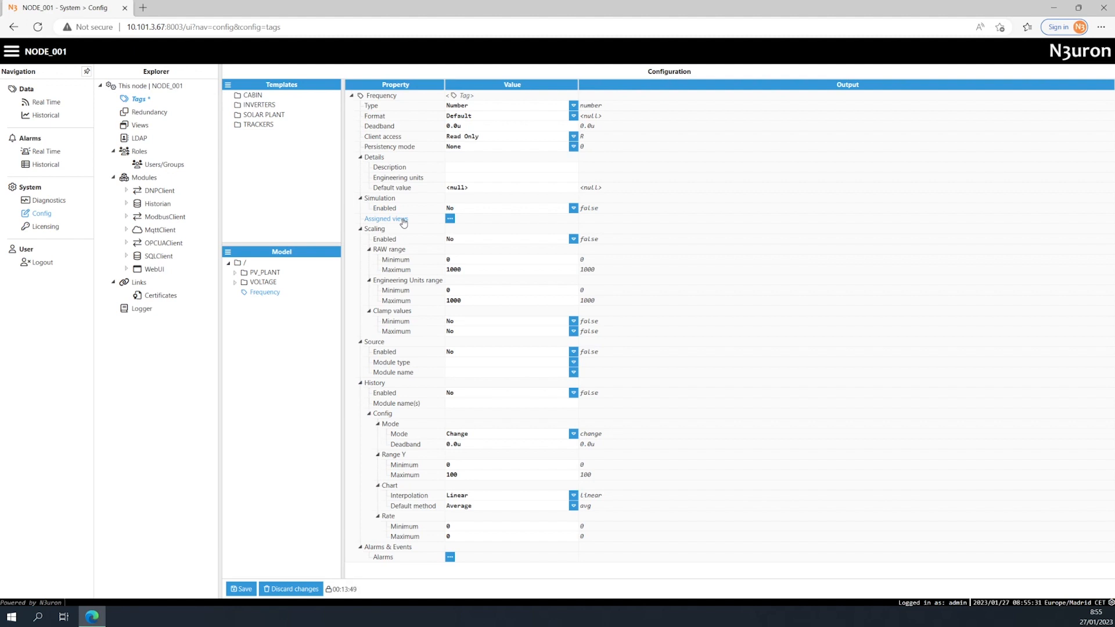
Add assigned view entry 0 to the Frequency tag and set its Name to Frequency
{"action": "left_click", "coordinate": [450, 219]}
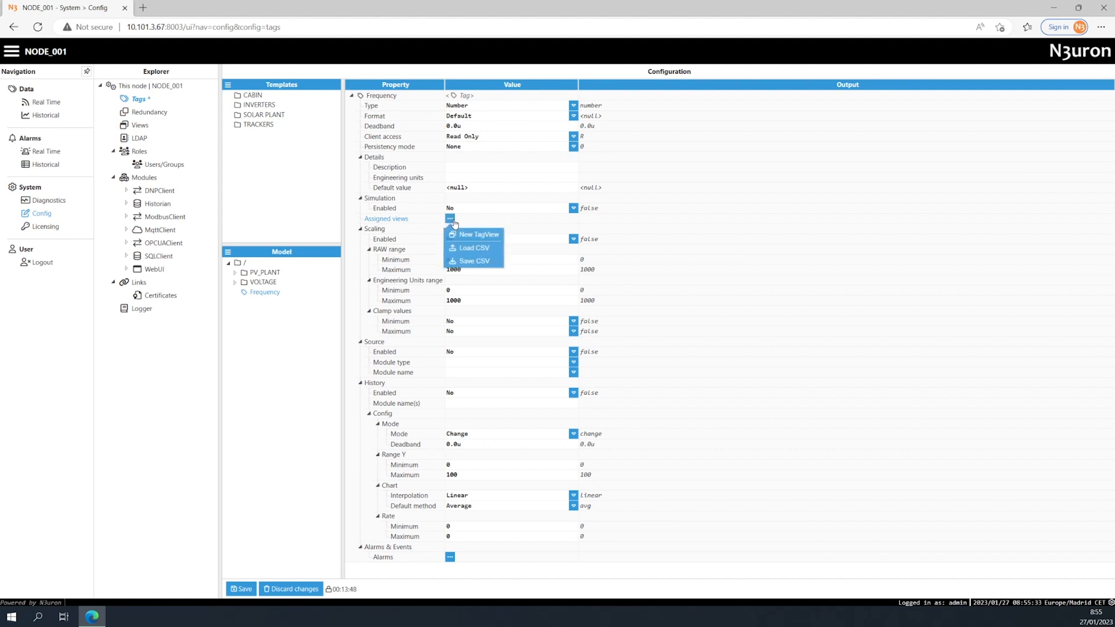
{"action": "left_click", "coordinate": [478, 234]}
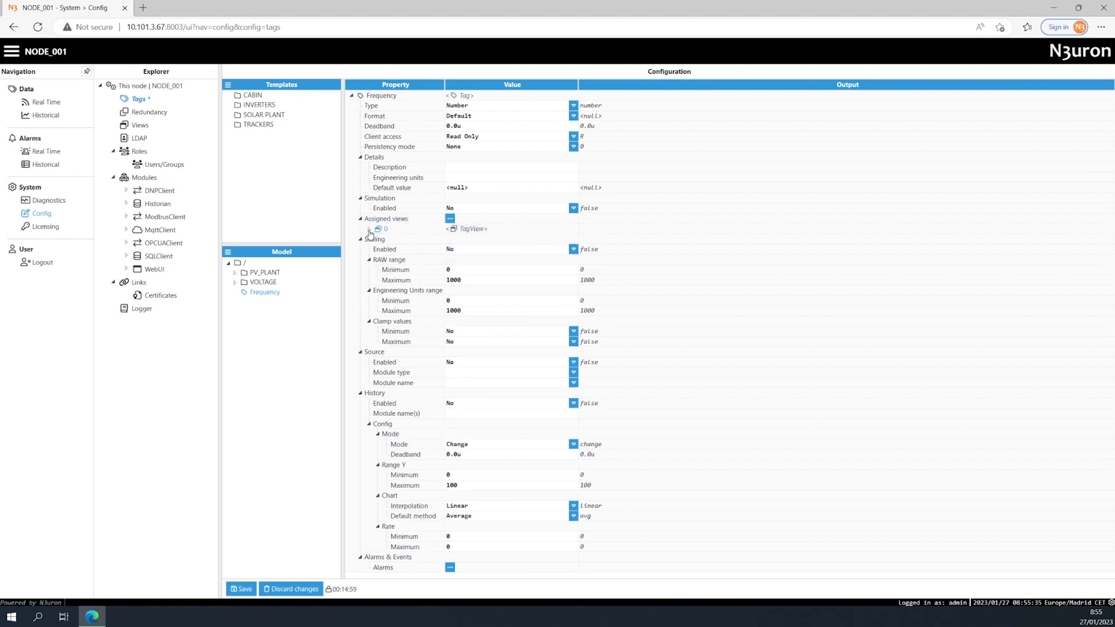
{"action": "left_click", "coordinate": [370, 229]}
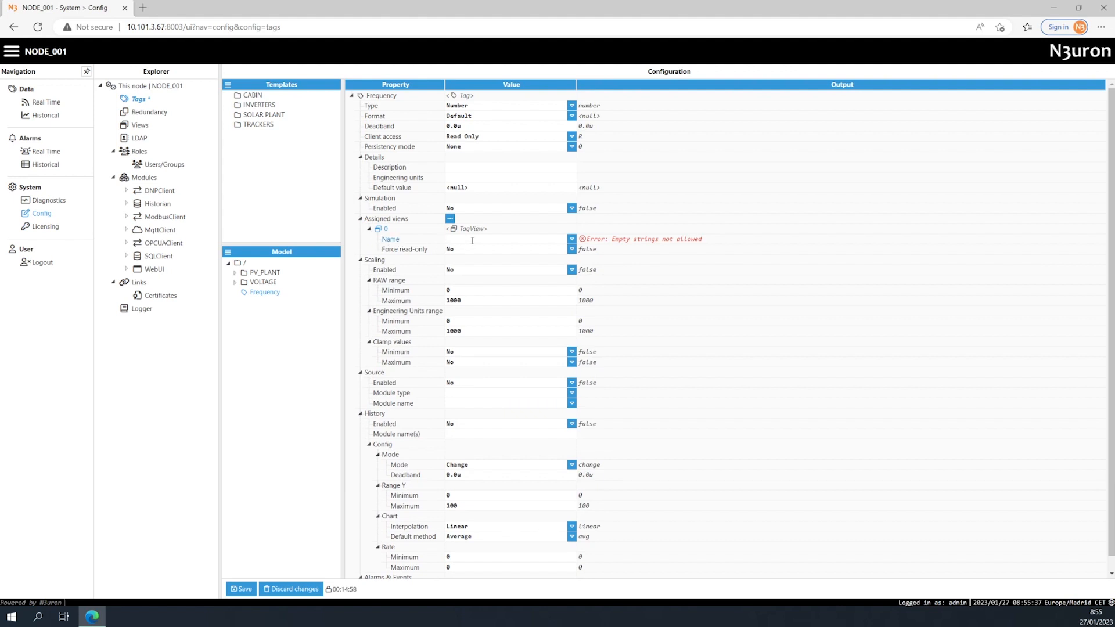
{"action": "left_click", "coordinate": [571, 238]}
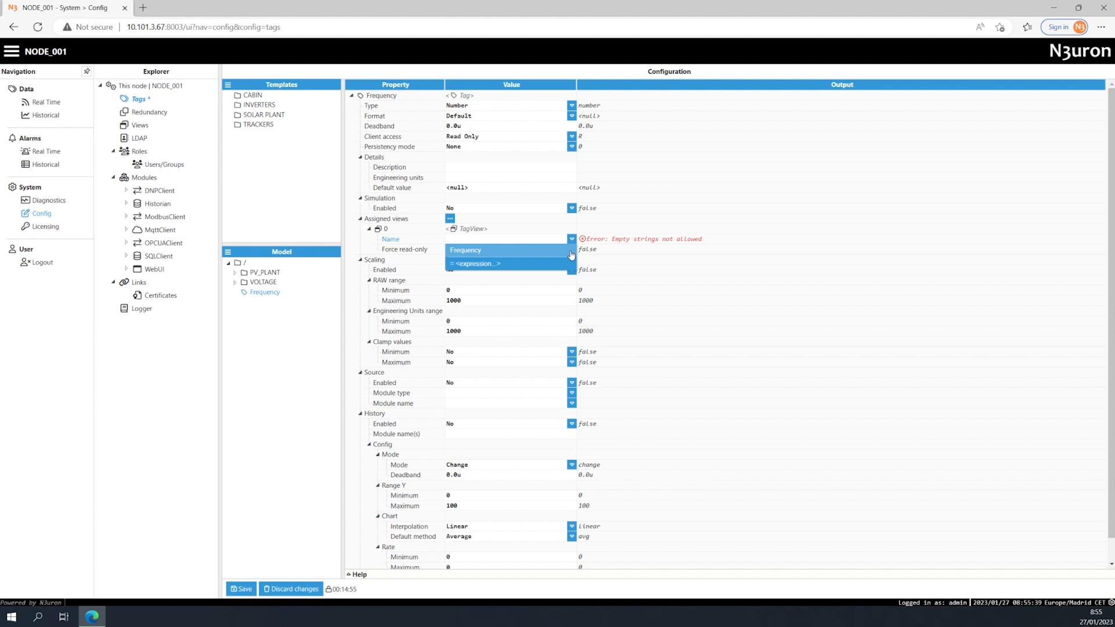
{"action": "left_click", "coordinate": [465, 250]}
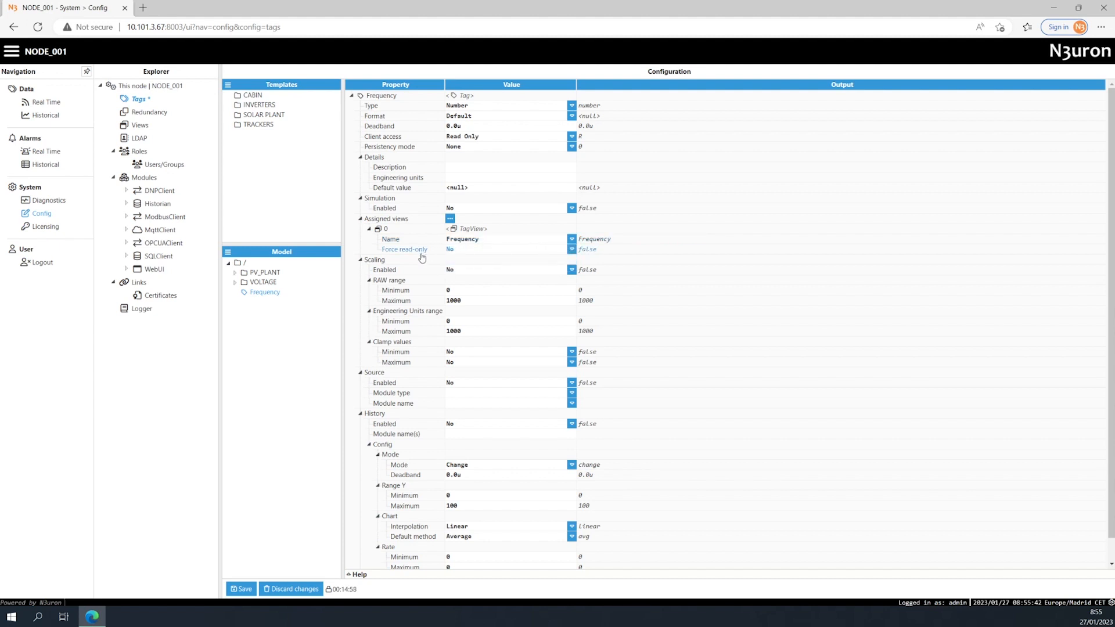
{"action": "mouse_move", "coordinate": [536, 264]}
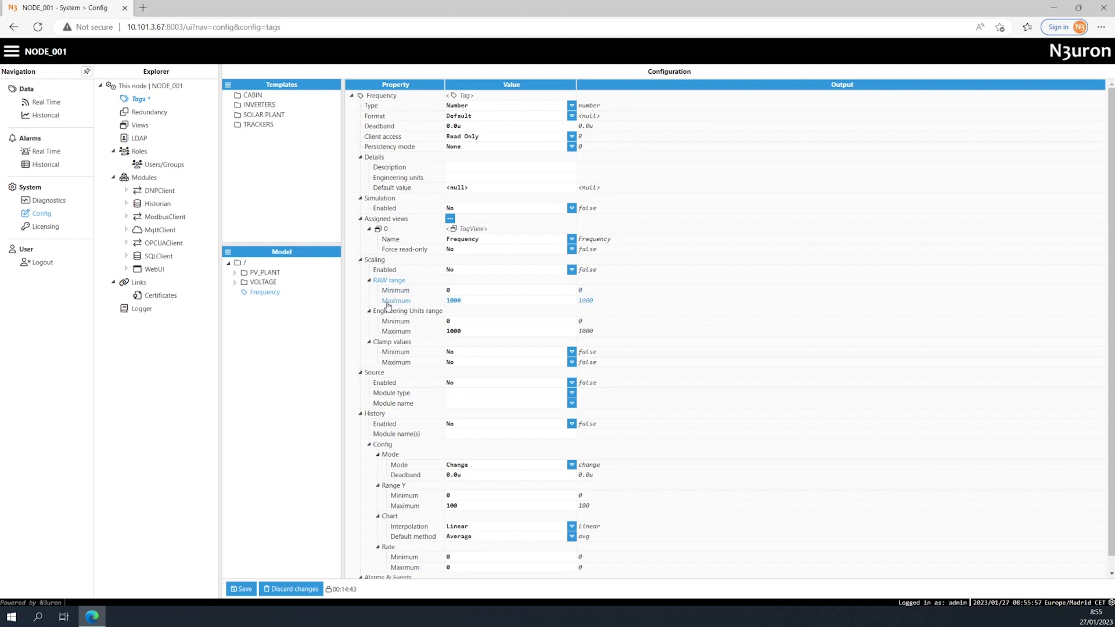
{"action": "mouse_move", "coordinate": [377, 313]}
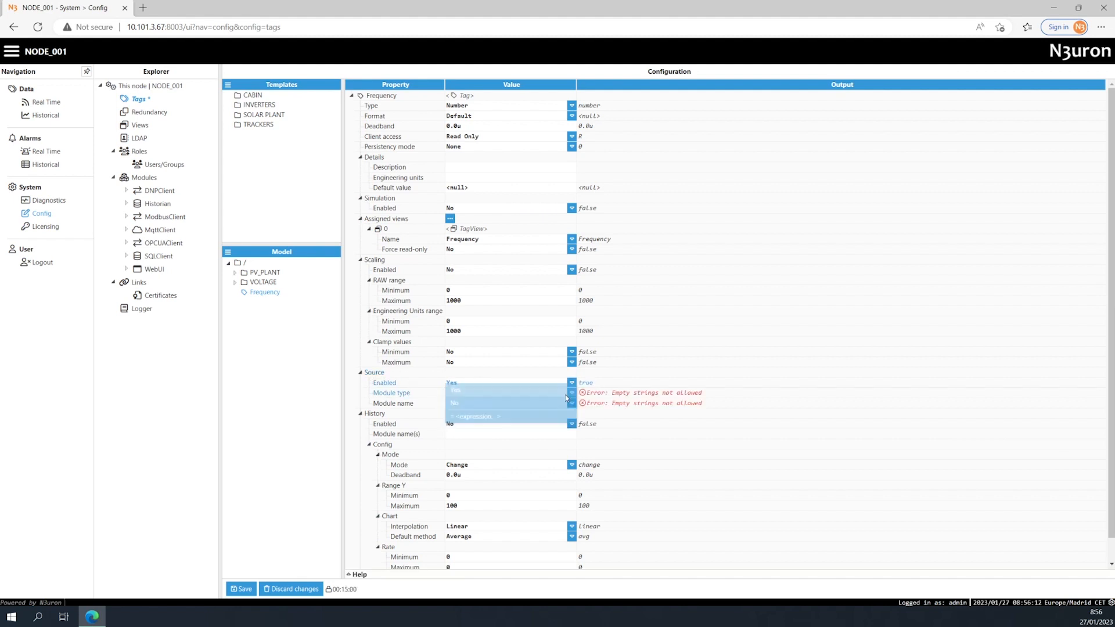
Set Frequency's source module type to OpcUaClient with module name OPCUAClient
{"action": "left_click", "coordinate": [571, 393]}
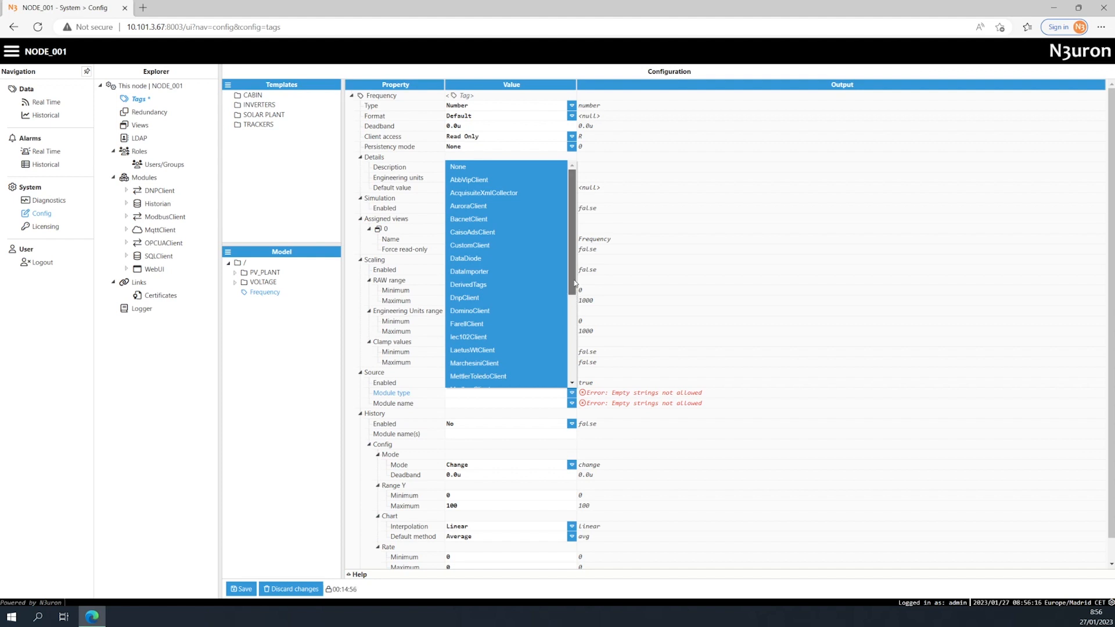
{"action": "scroll", "scroll_direction": "down", "scroll_amount": 3}
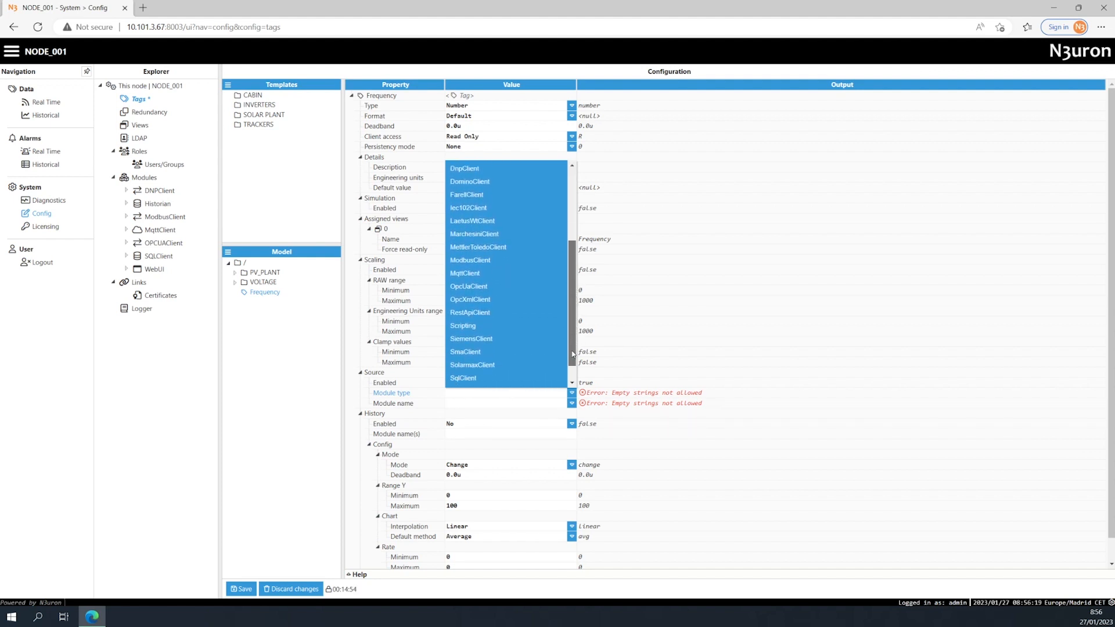
{"action": "scroll", "scroll_direction": "down", "scroll_amount": 3}
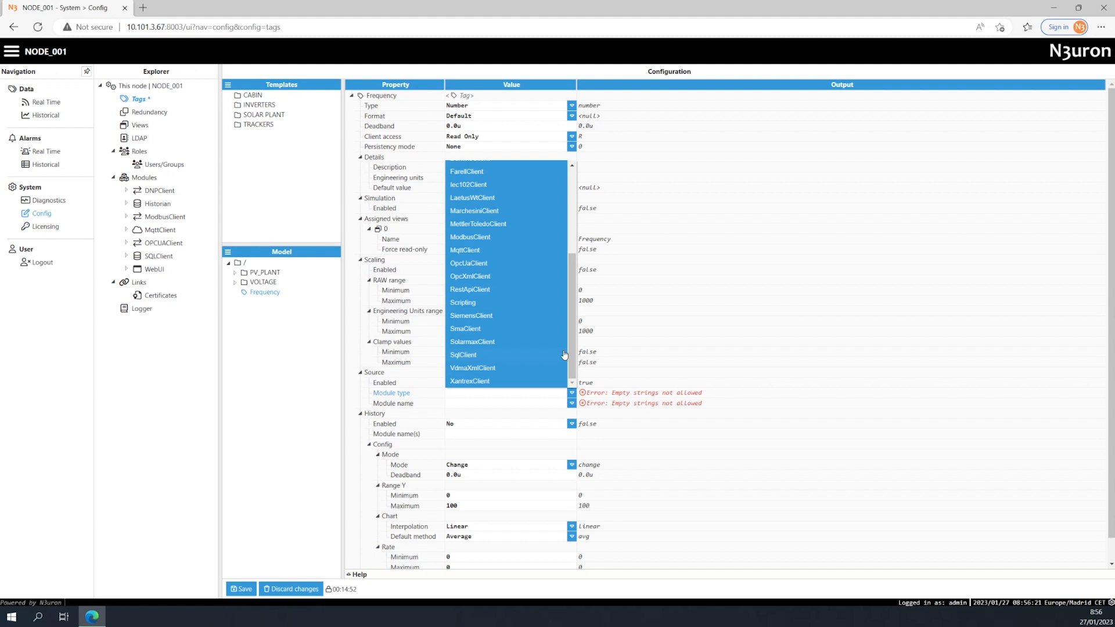
{"action": "left_click", "coordinate": [468, 262]}
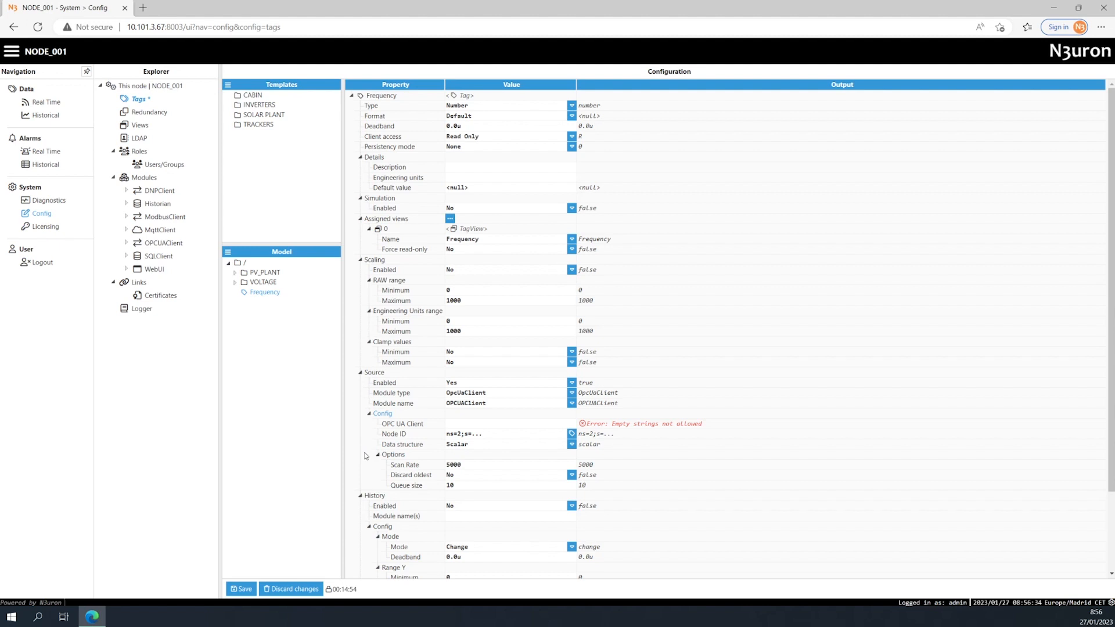
{"action": "scroll", "scroll_direction": "down", "scroll_amount": 3}
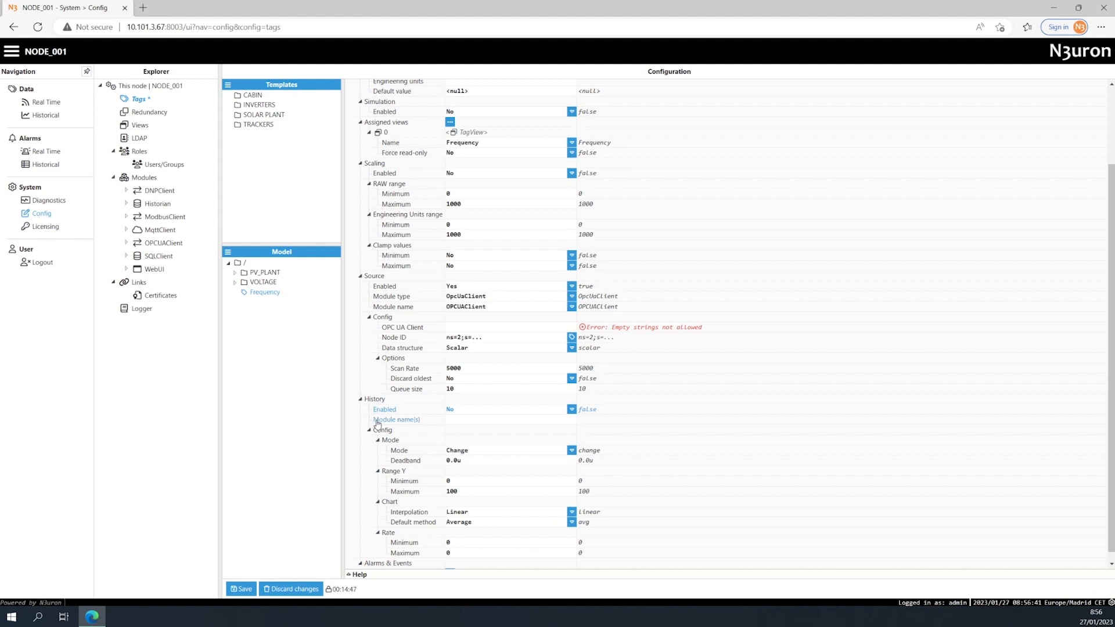
{"action": "mouse_move", "coordinate": [365, 511]}
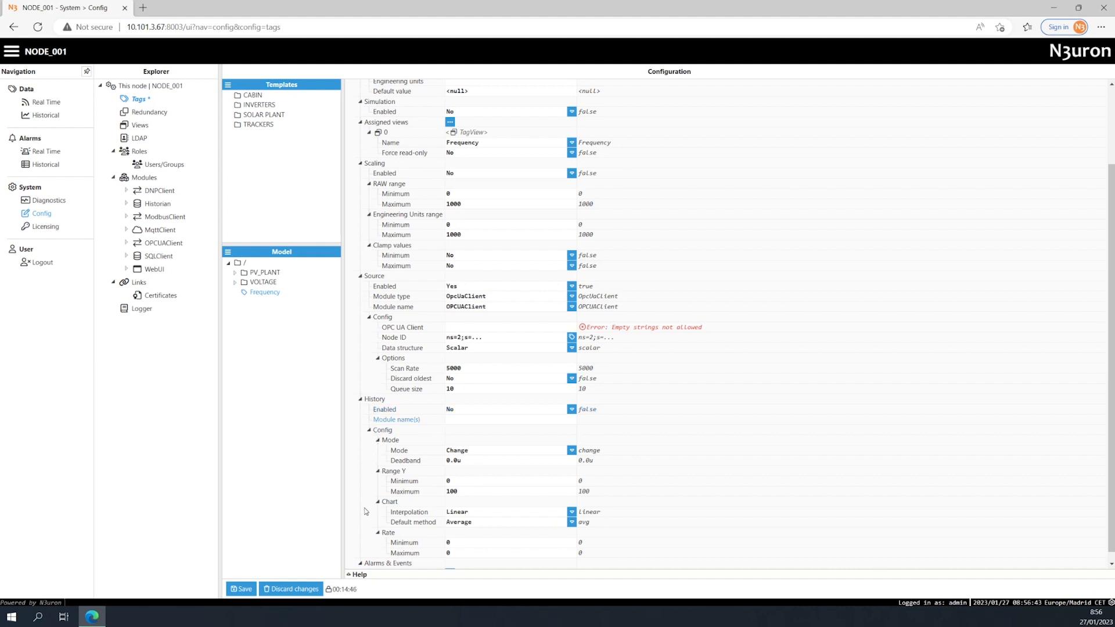
{"action": "left_click", "coordinate": [358, 575]}
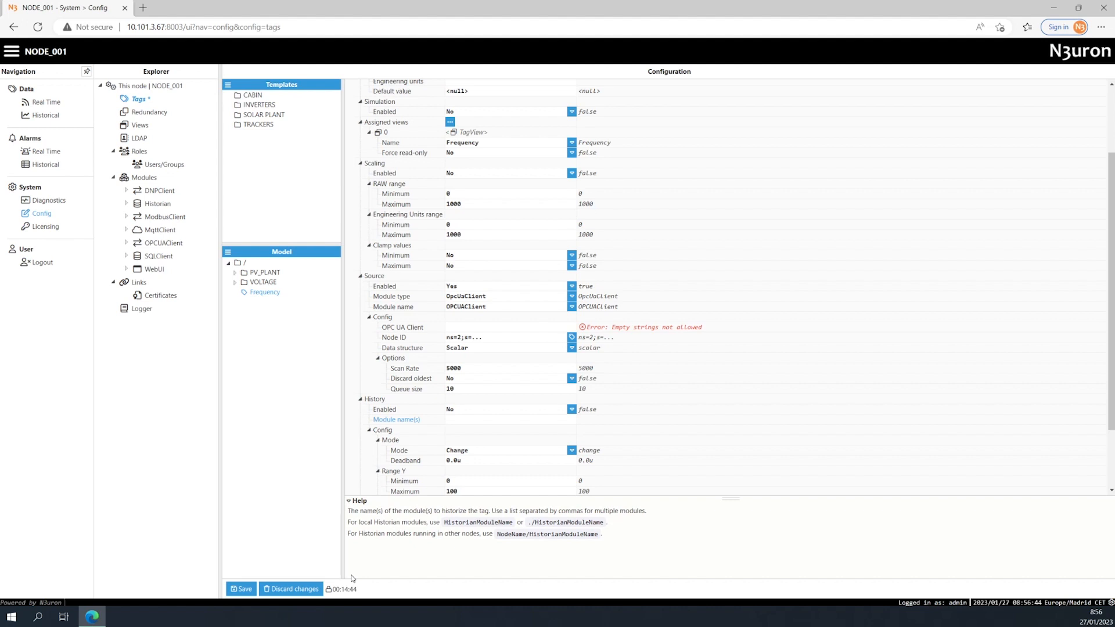
{"action": "mouse_move", "coordinate": [442, 563]}
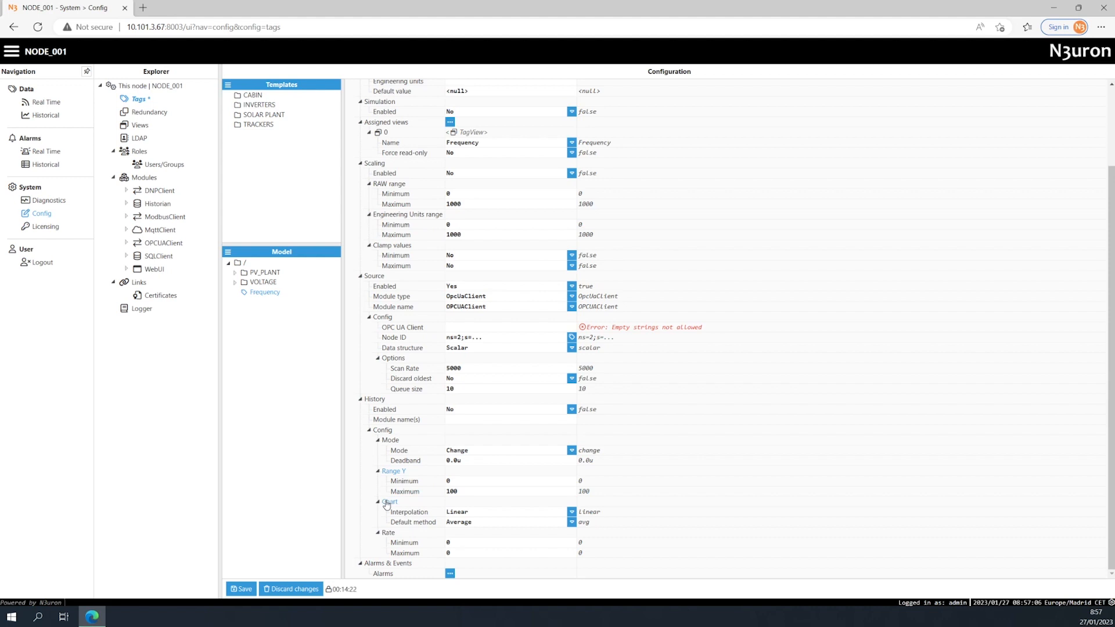
{"action": "left_click", "coordinate": [571, 513]}
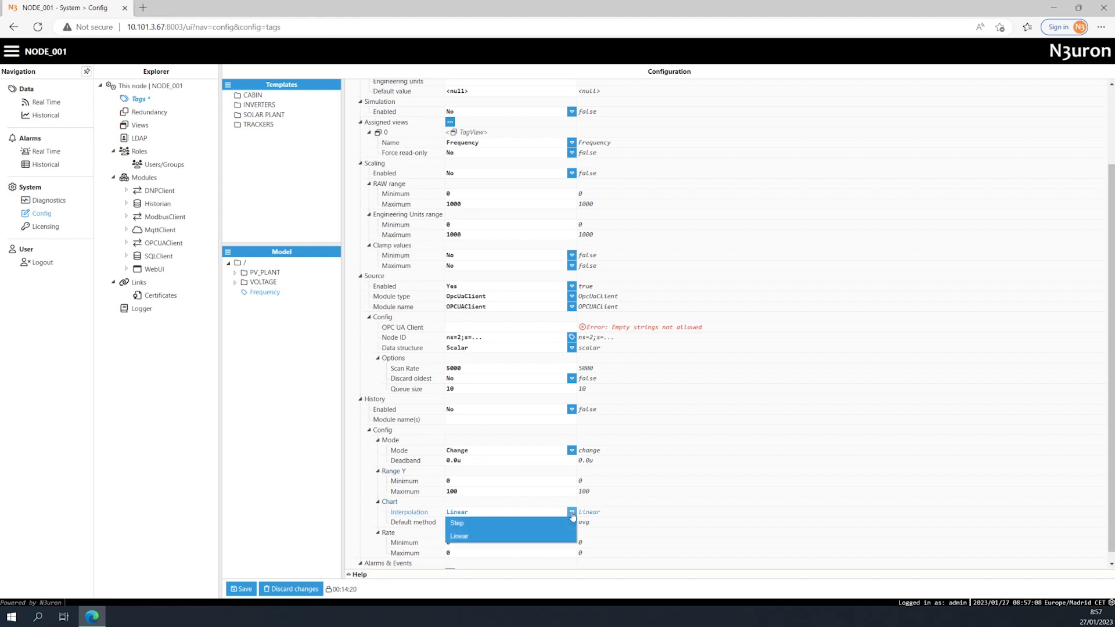
{"action": "left_click", "coordinate": [459, 522]}
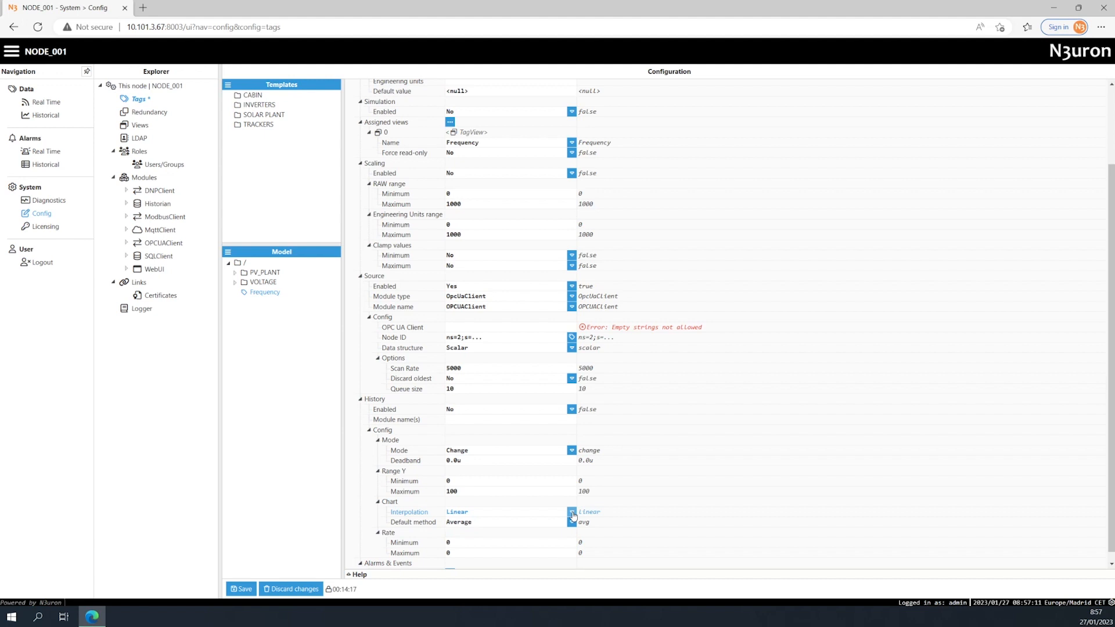
{"action": "left_click", "coordinate": [571, 513]}
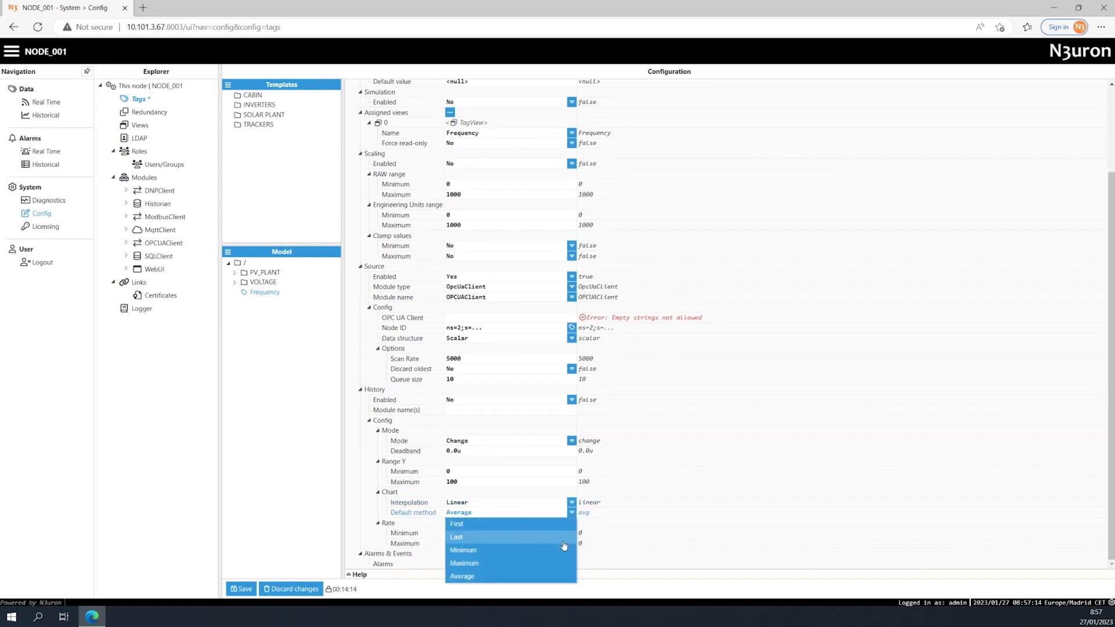
{"action": "left_click", "coordinate": [572, 512]}
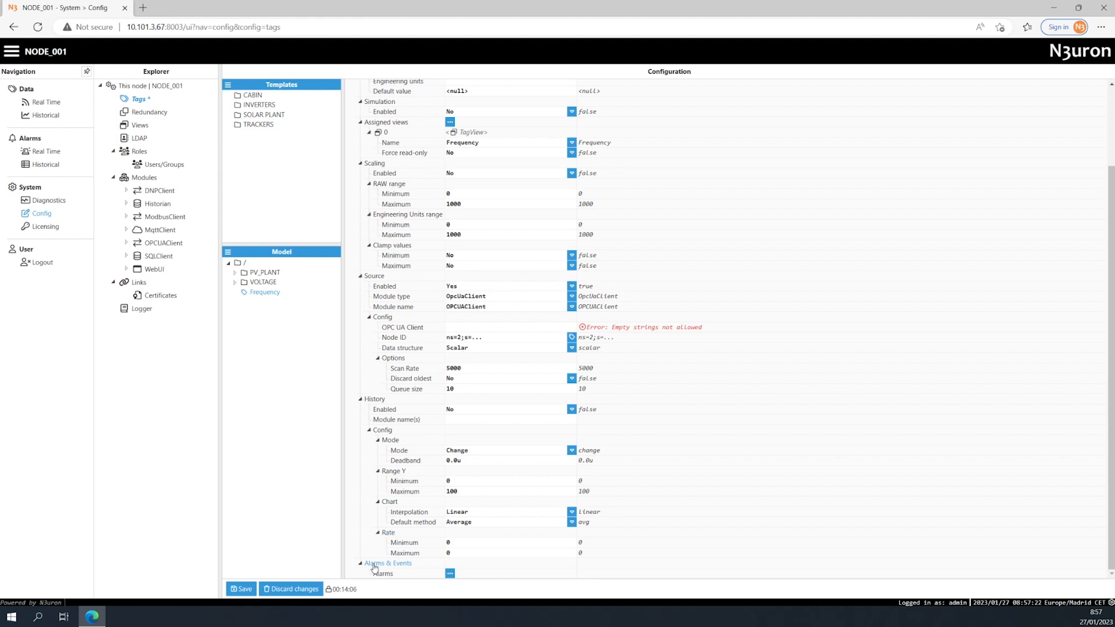
Add a 'New TagAlarm' entry under Frequency's Alarms & Events alarms
{"action": "left_click", "coordinate": [450, 574]}
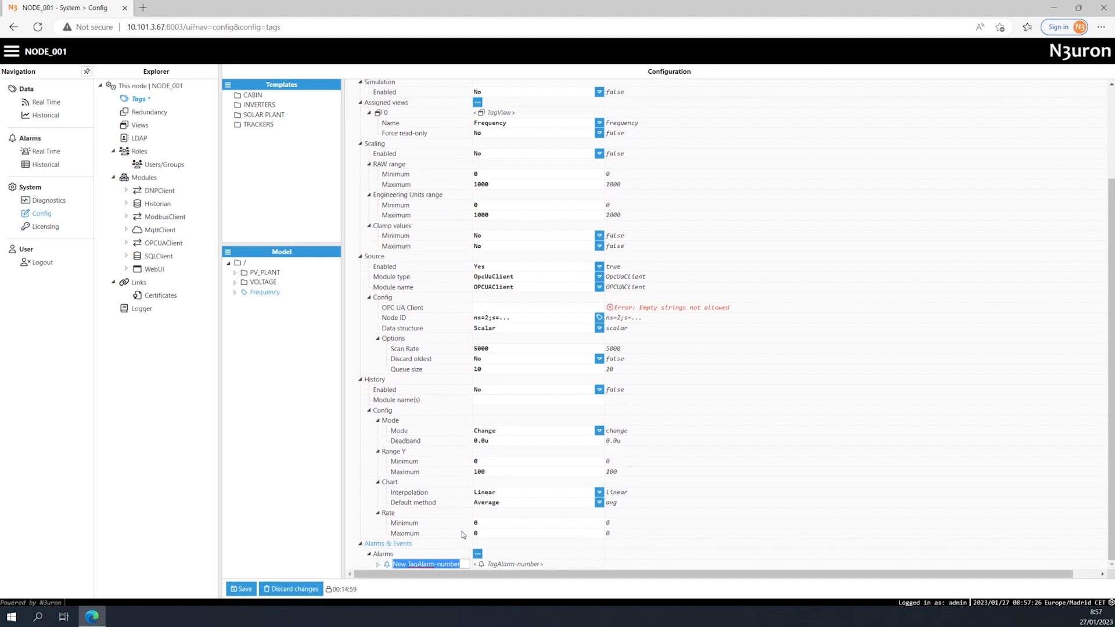
{"action": "scroll", "scroll_direction": "down", "scroll_amount": 3}
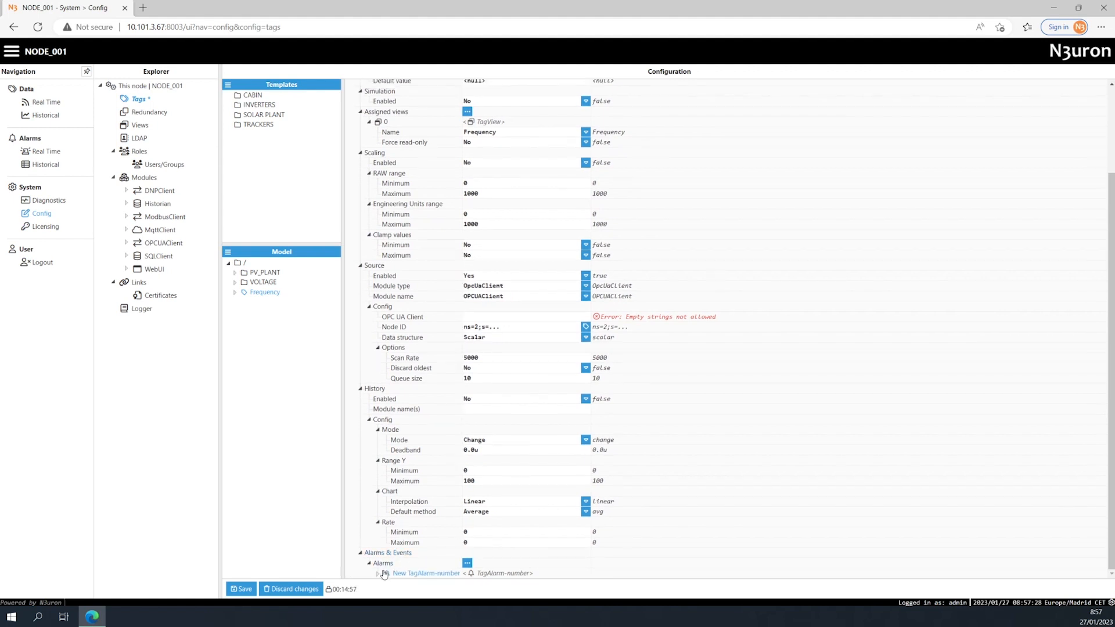